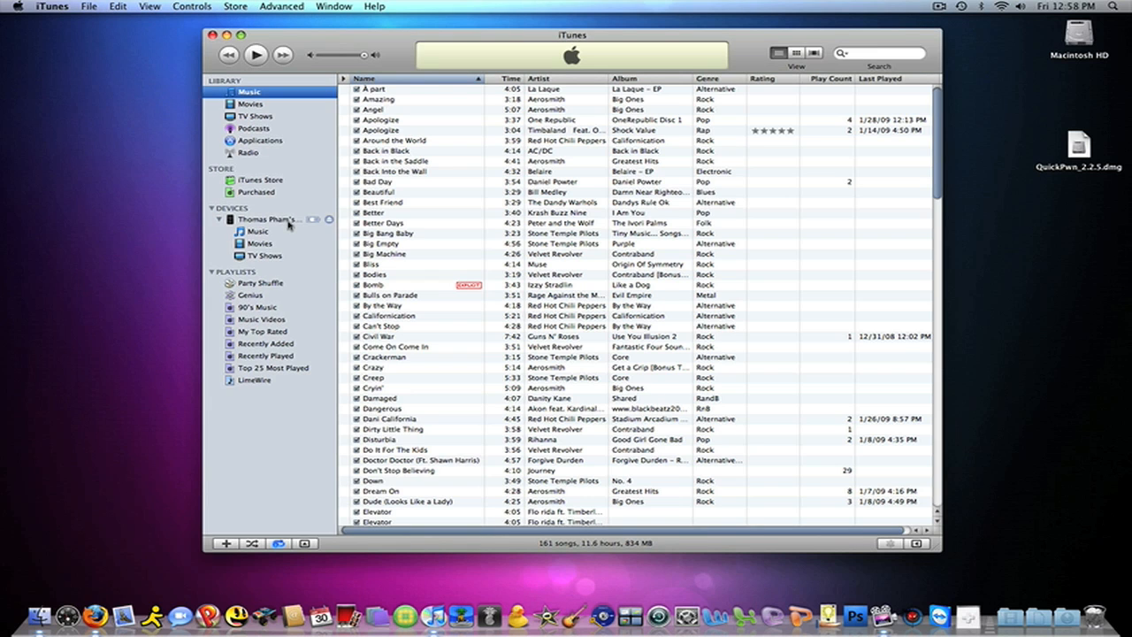
View the iPod's summary showing software 2.2.1, start Restore, then cancel at the backup prompt
{"action": "left_click", "coordinate": [269, 219]}
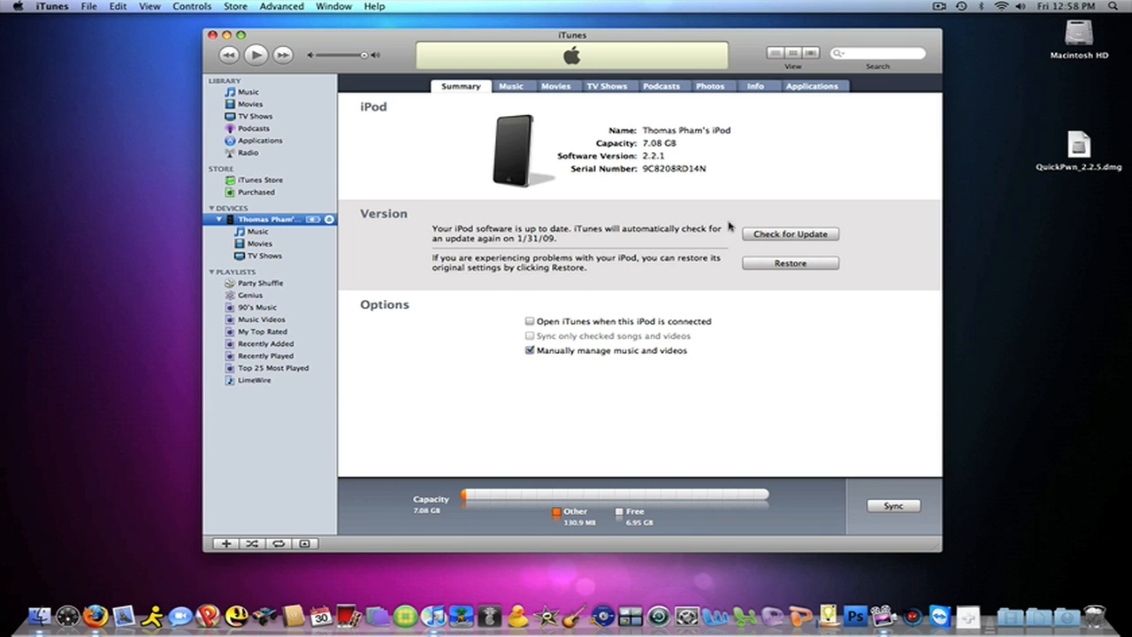
{"action": "mouse_move", "coordinate": [775, 269]}
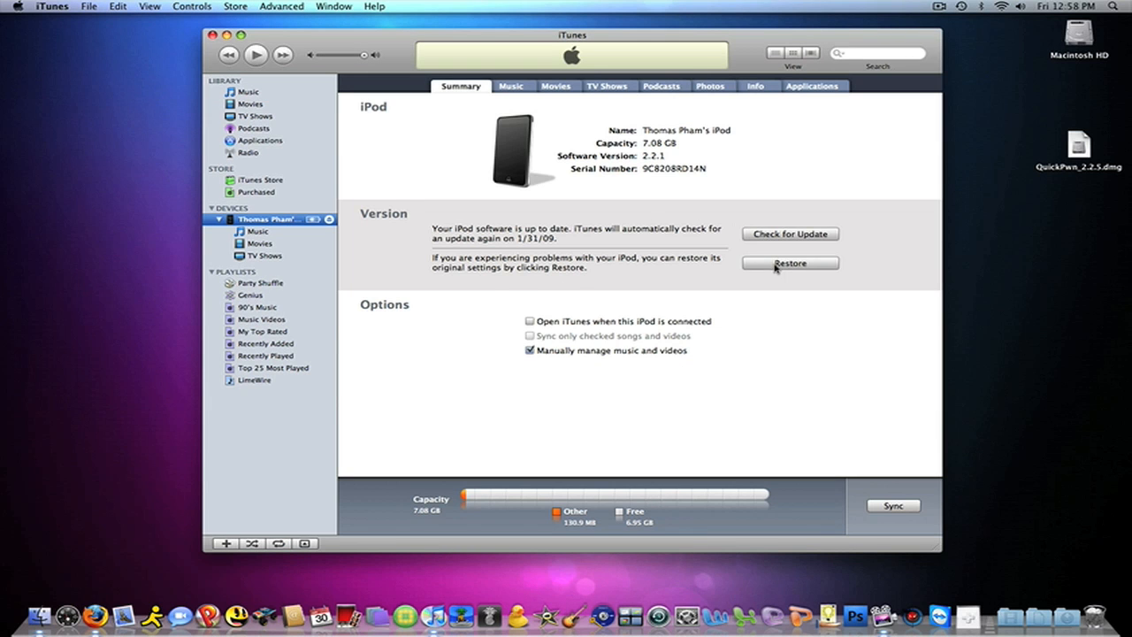
{"action": "left_click", "coordinate": [789, 262]}
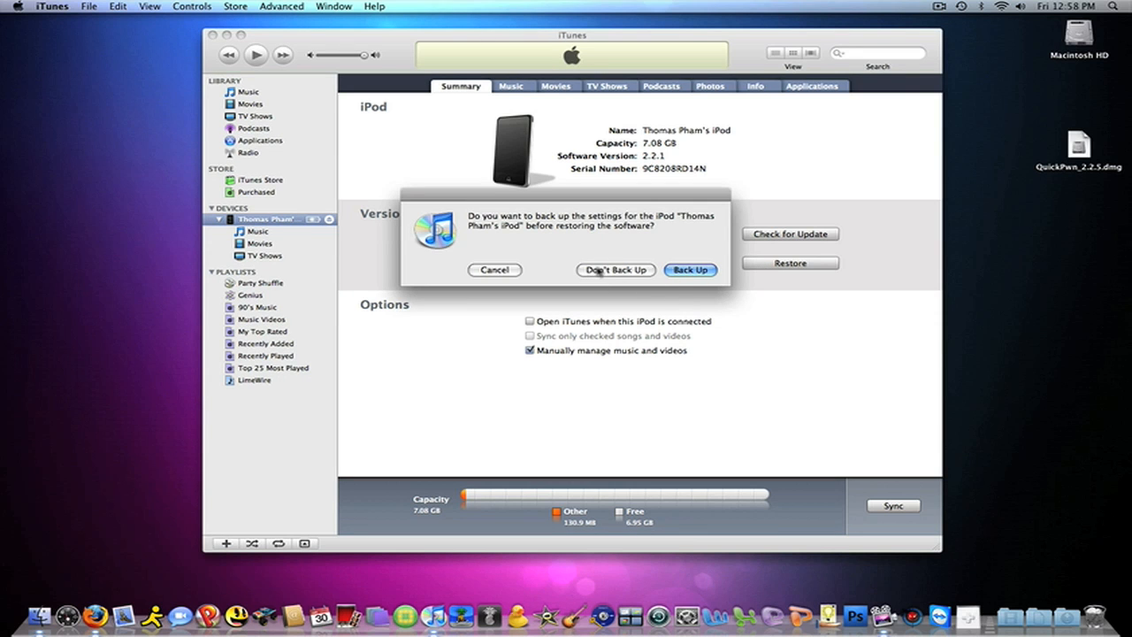
{"action": "left_click", "coordinate": [615, 268]}
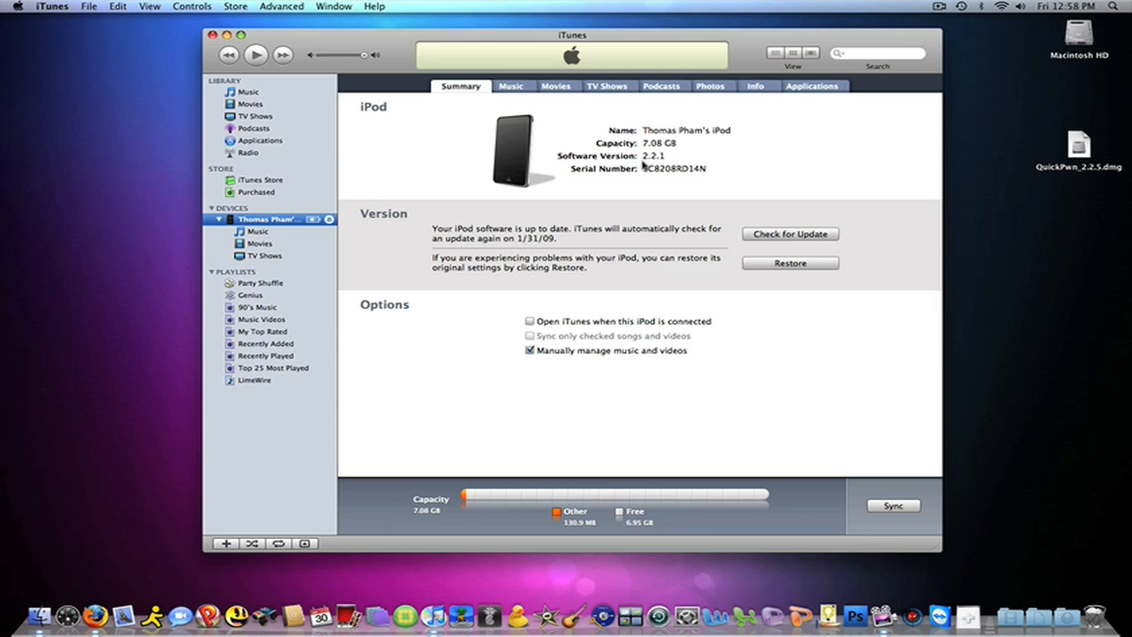
{"action": "mouse_move", "coordinate": [640, 157]}
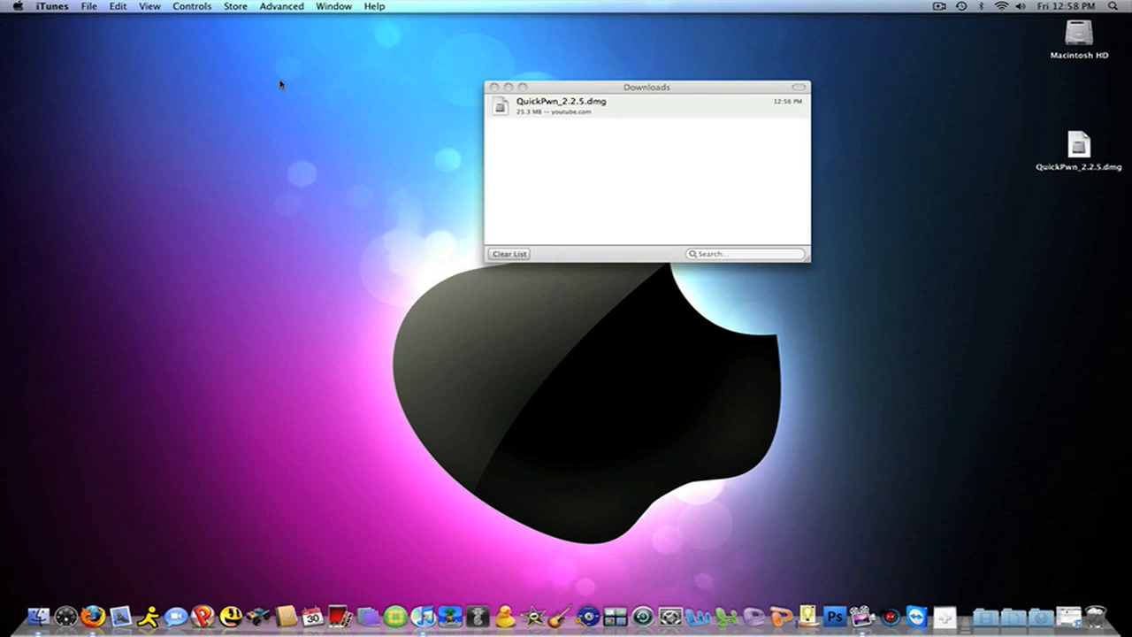
{"action": "mouse_move", "coordinate": [49, 87]}
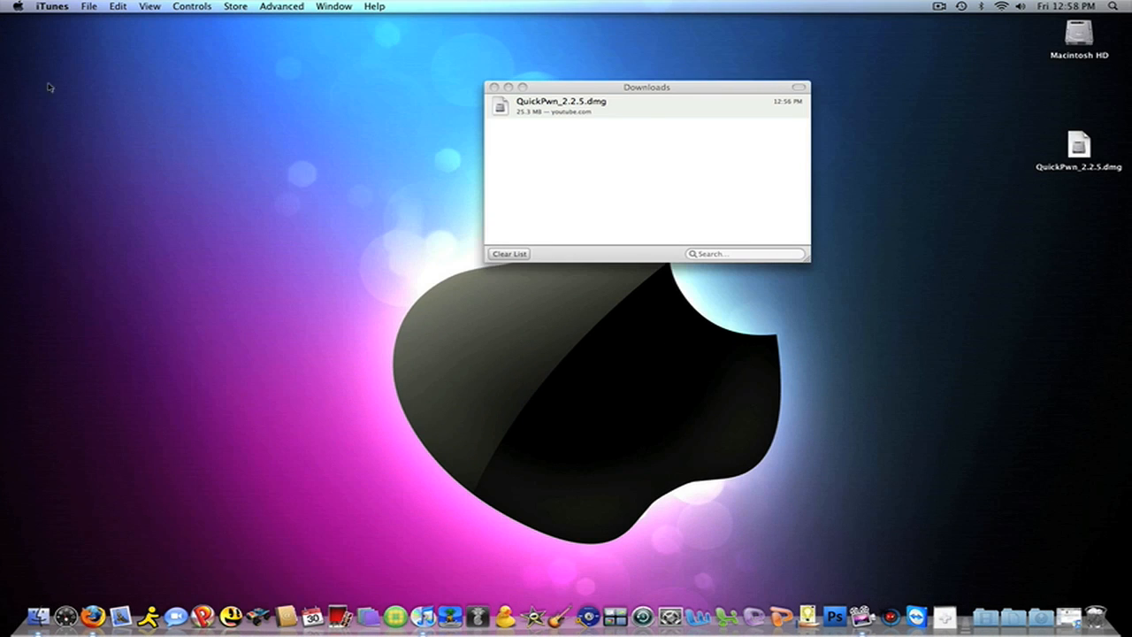
{"action": "mouse_move", "coordinate": [581, 110]}
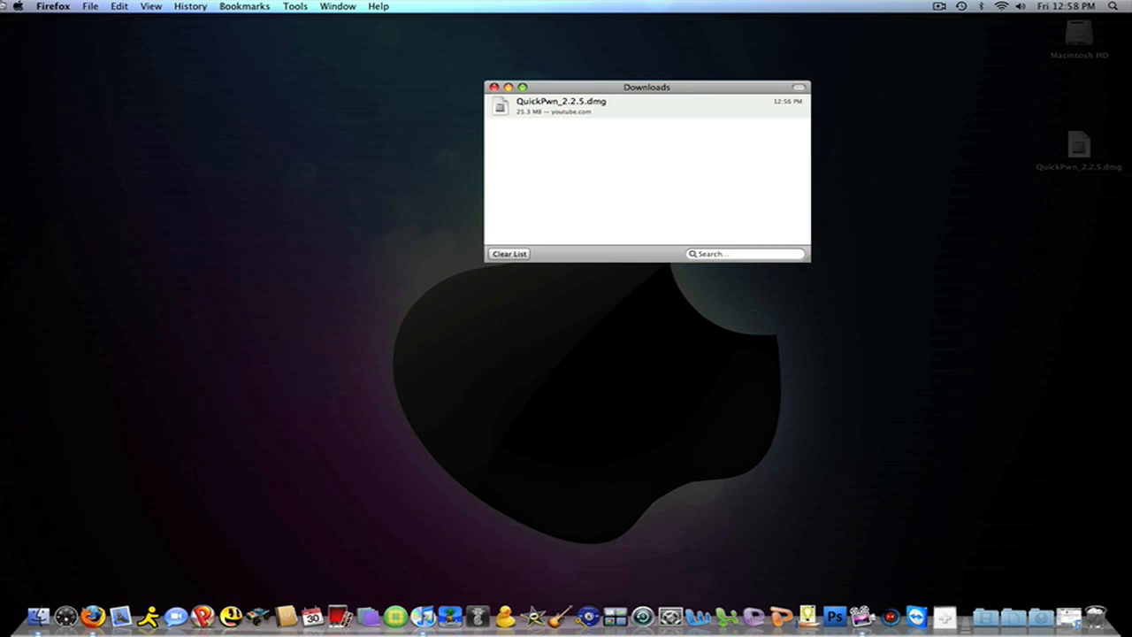
{"action": "left_click", "coordinate": [16, 7]}
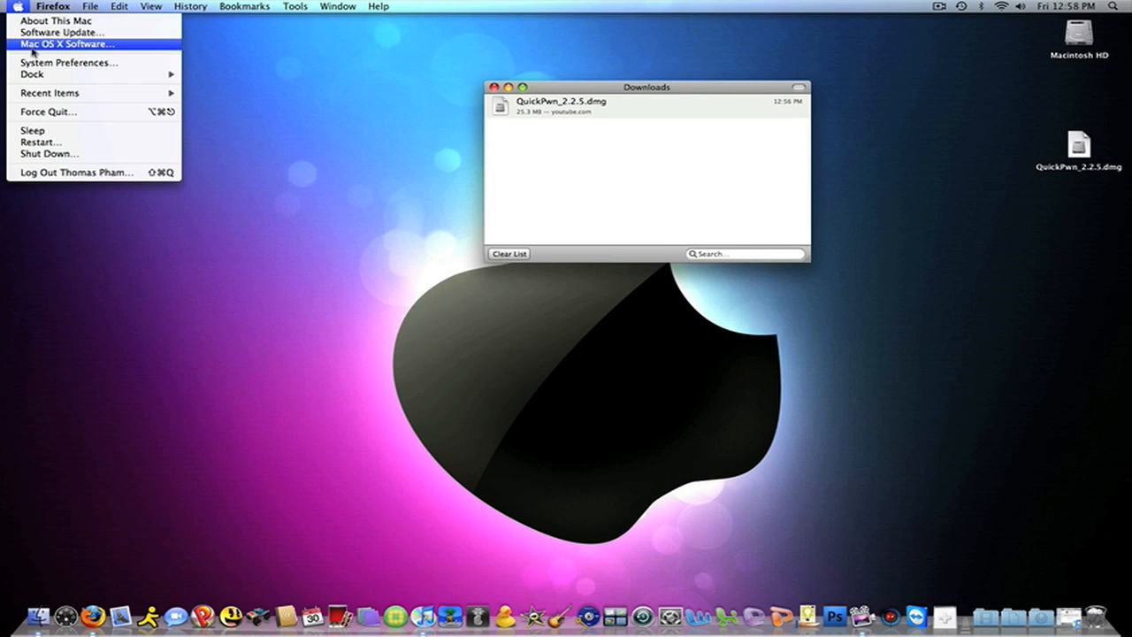
{"action": "mouse_move", "coordinate": [54, 21]}
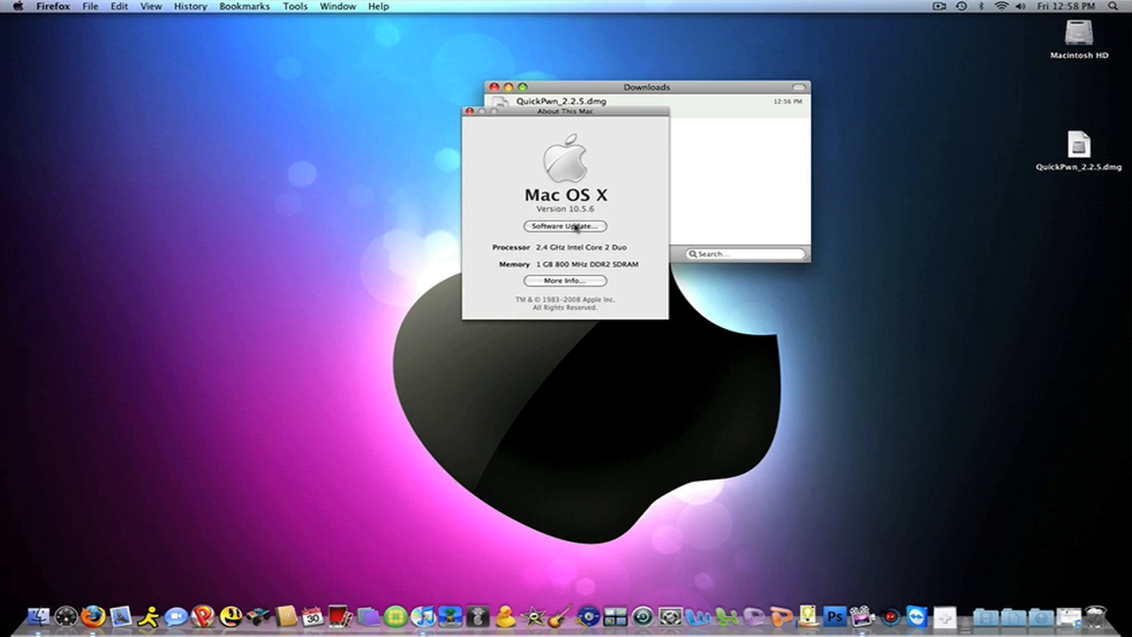
{"action": "mouse_move", "coordinate": [435, 82]}
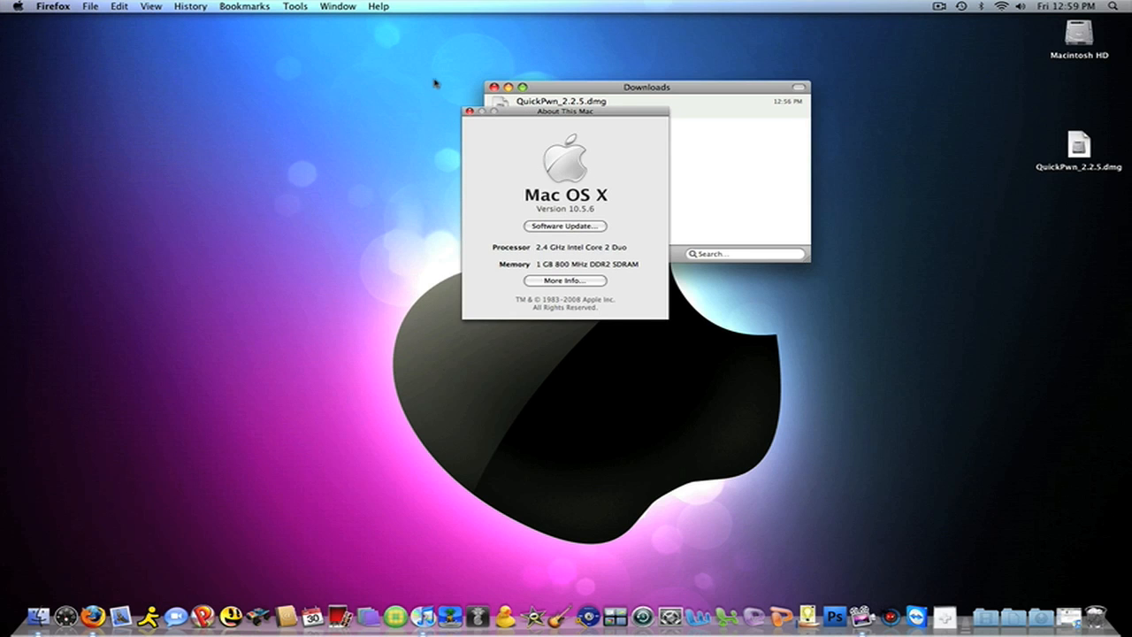
{"action": "left_click", "coordinate": [493, 109]}
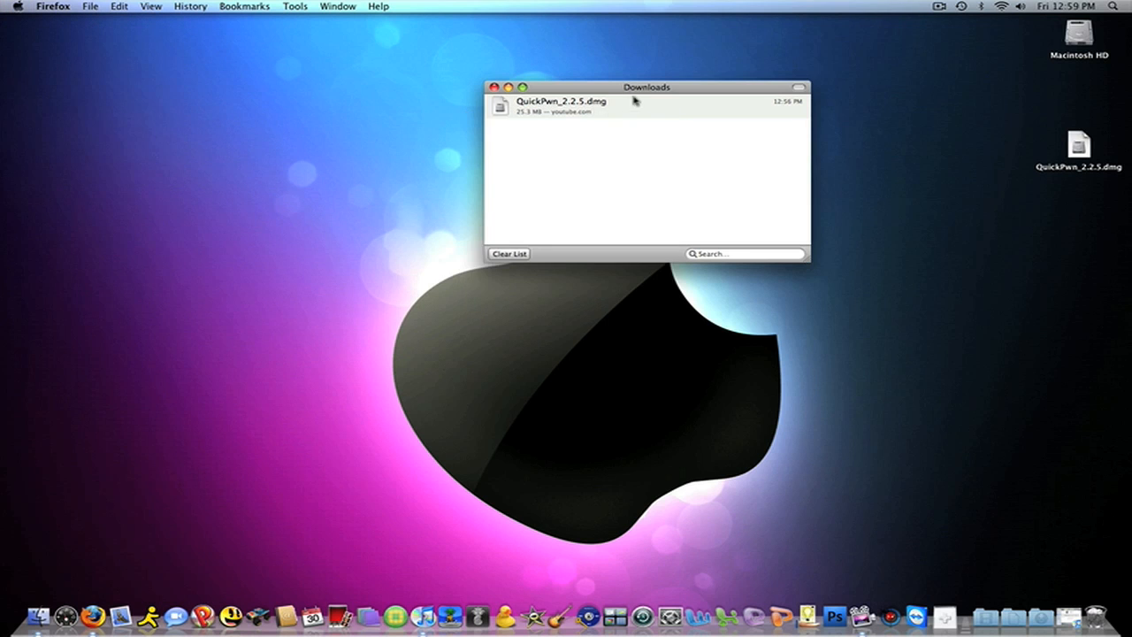
{"action": "mouse_move", "coordinate": [619, 103]}
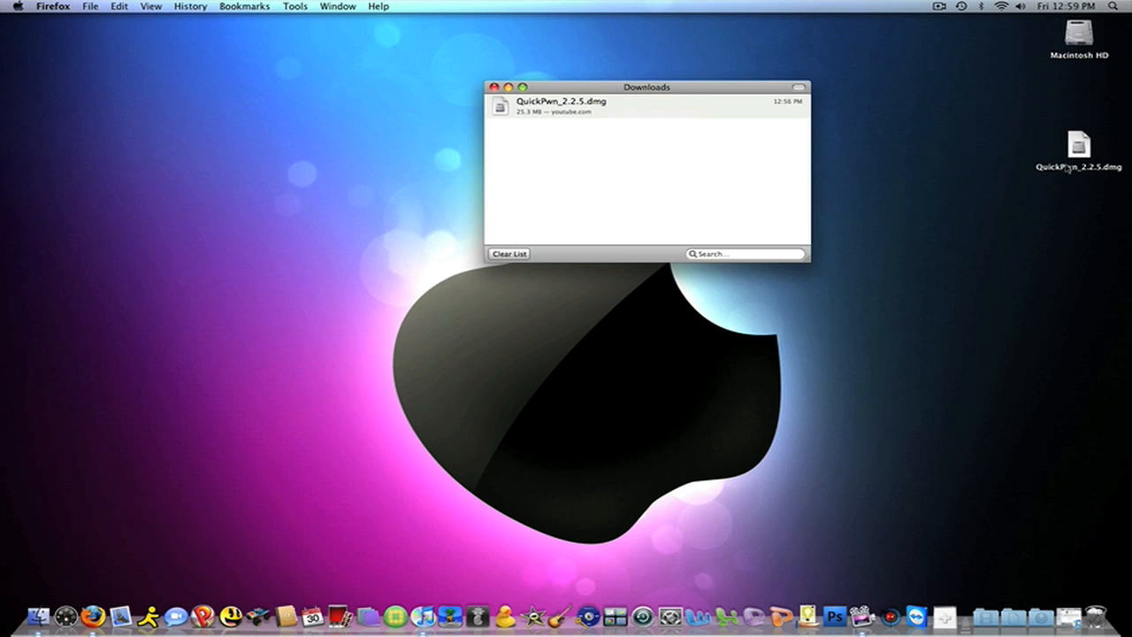
Mount QuickPwn_2.2.5.dmg and launch QuickPwn, confirming the downloaded-app security warning
{"action": "double_click", "coordinate": [1080, 145]}
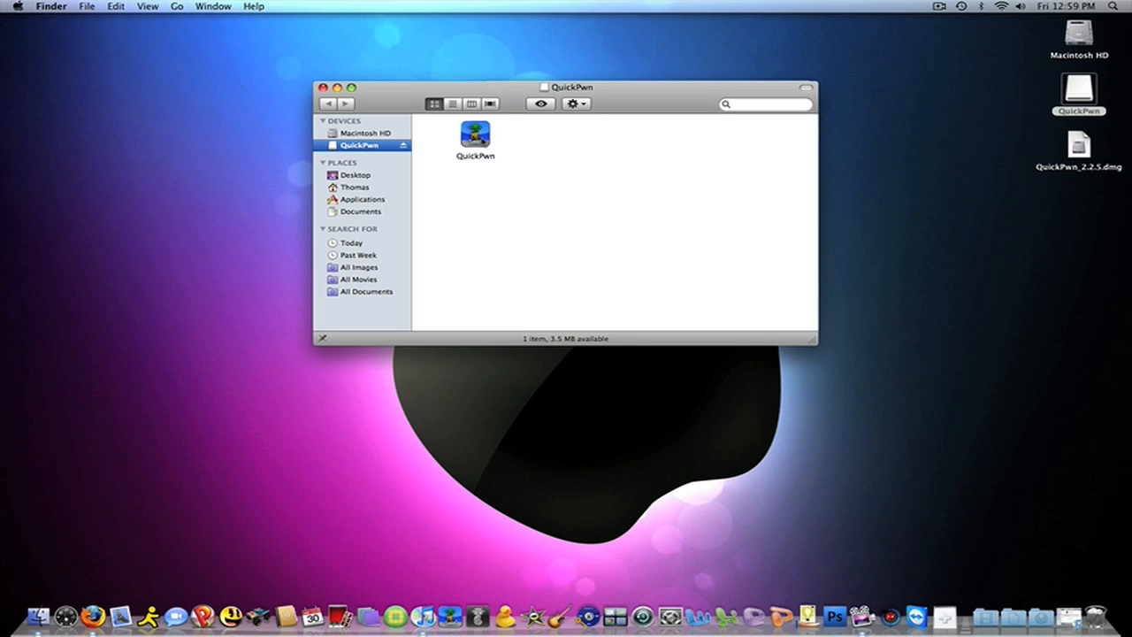
{"action": "double_click", "coordinate": [474, 134]}
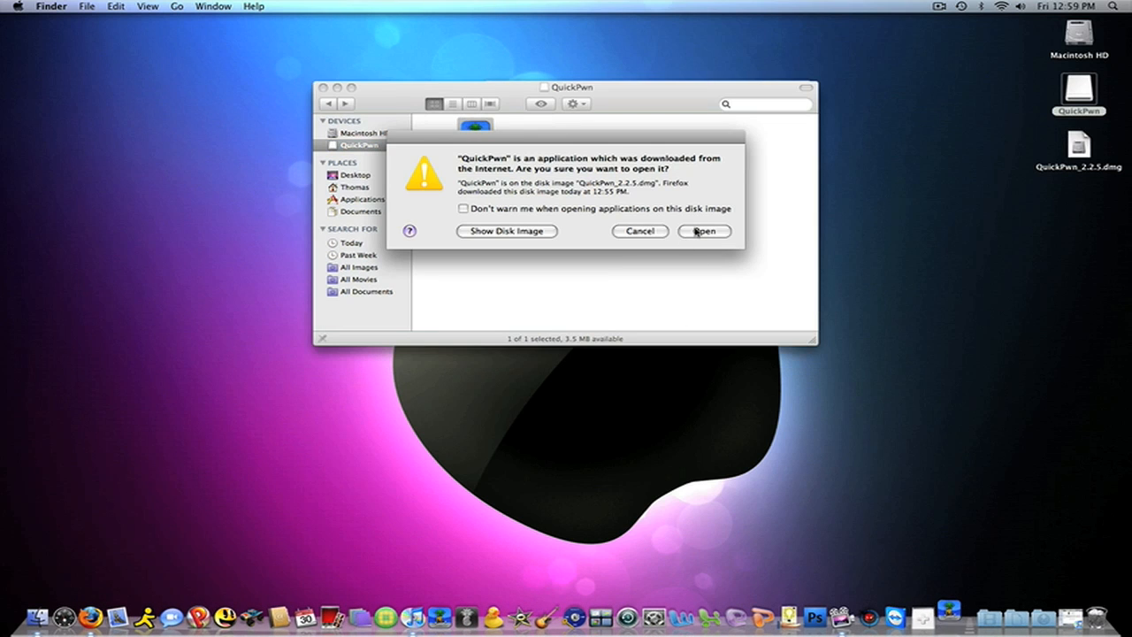
{"action": "left_click", "coordinate": [704, 230]}
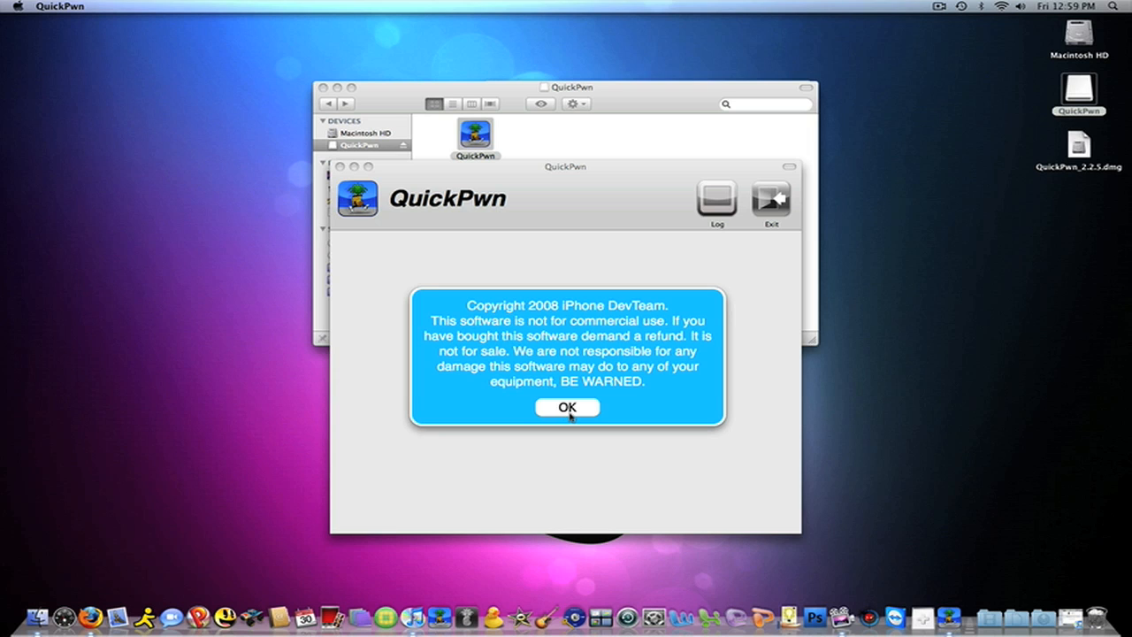
Accept the copyright notice, select iPod Touch as the device, and answer the boot-logo question
{"action": "left_click", "coordinate": [566, 407]}
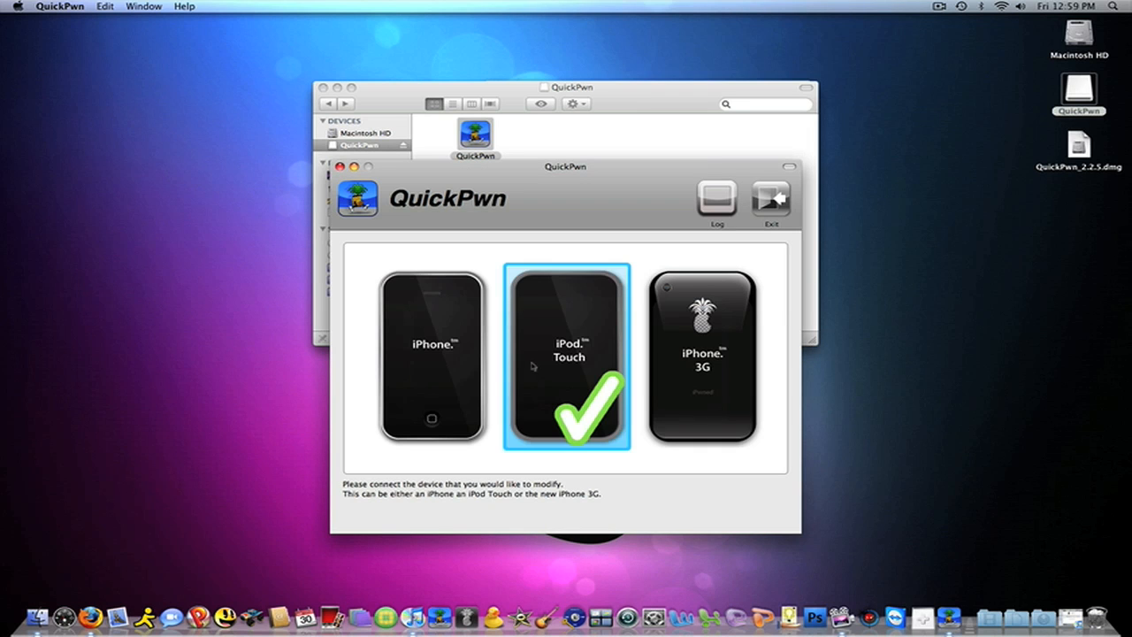
{"action": "left_click", "coordinate": [566, 357]}
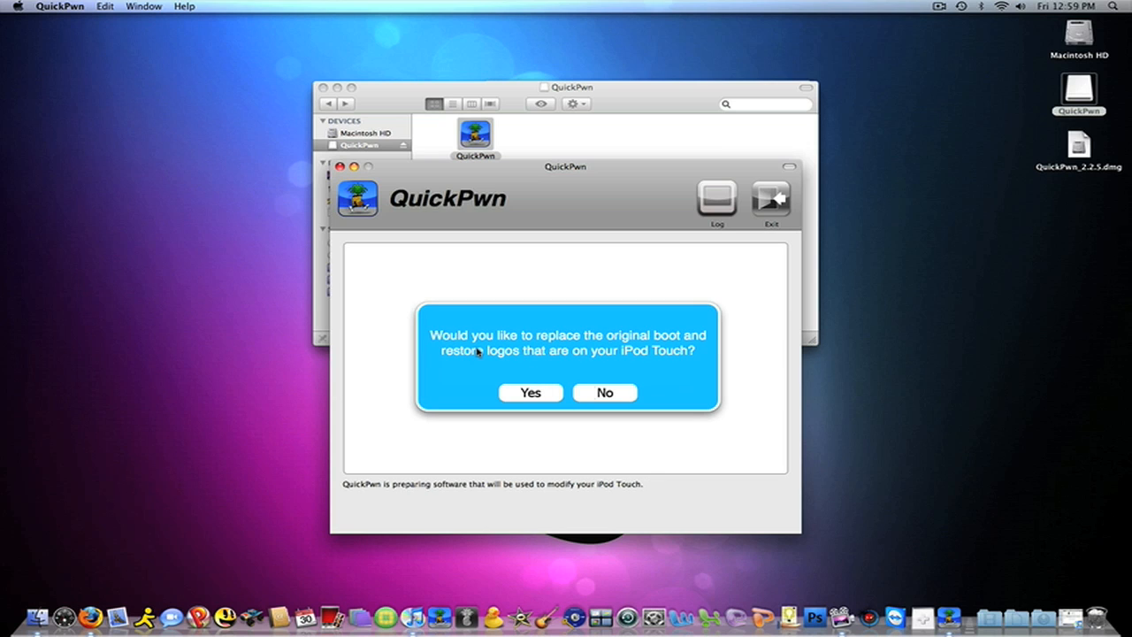
{"action": "mouse_move", "coordinate": [474, 356]}
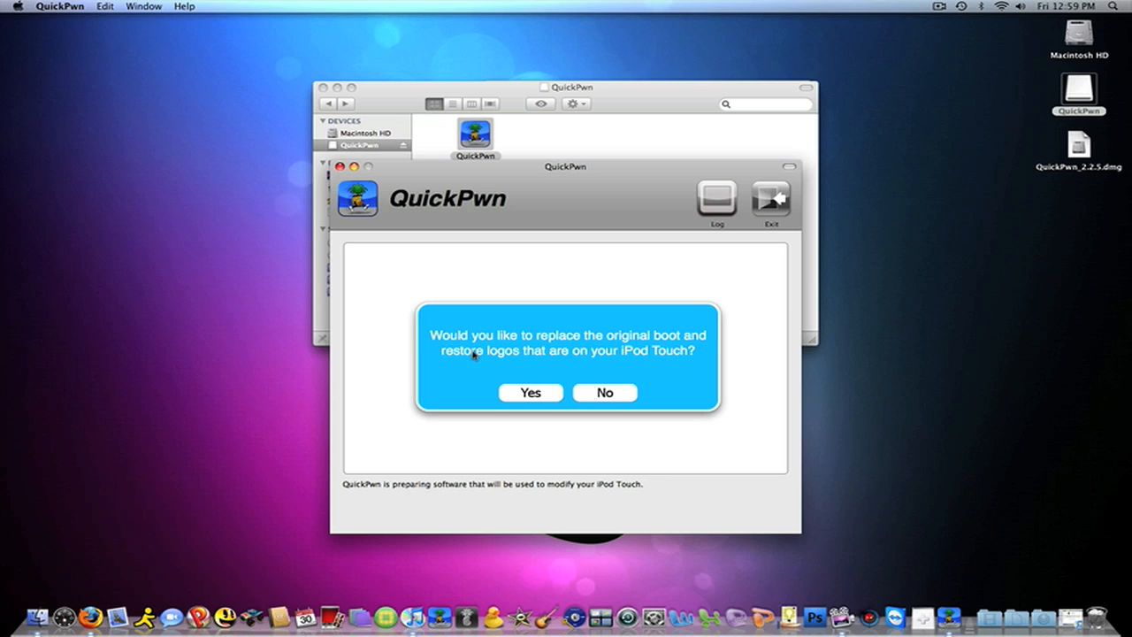
{"action": "mouse_move", "coordinate": [474, 358]}
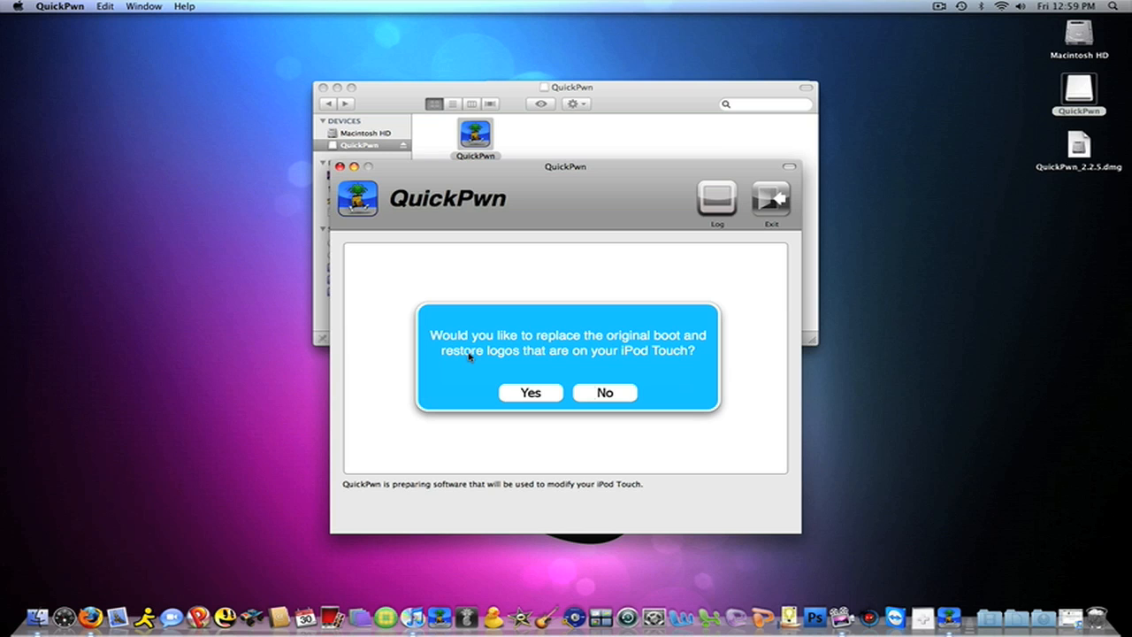
{"action": "left_click", "coordinate": [605, 392]}
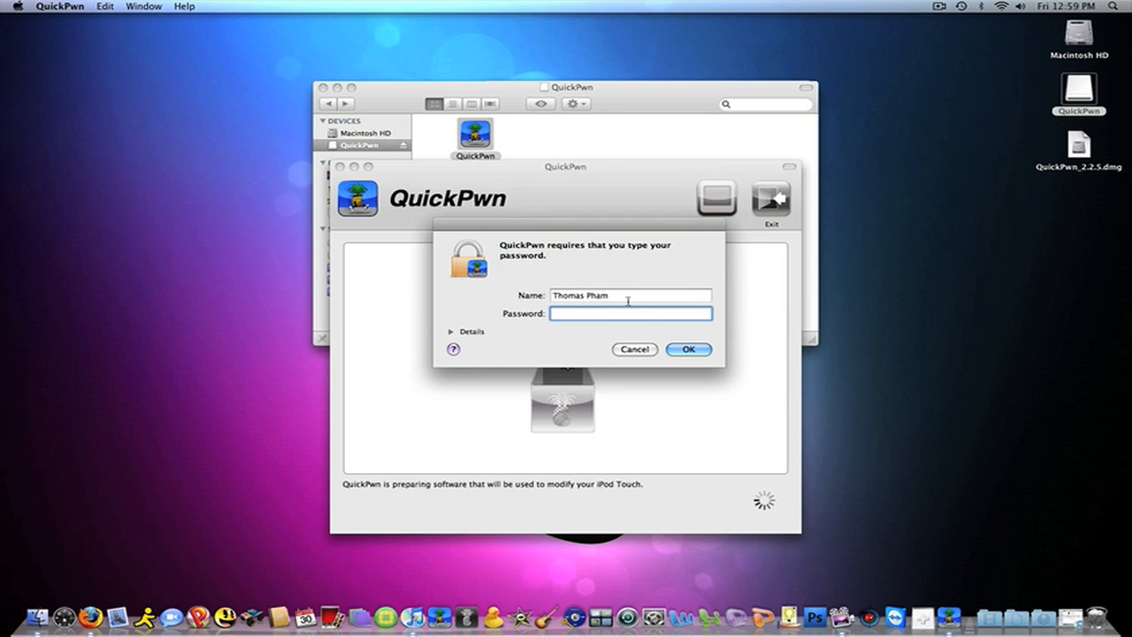
Supply the administrator password so QuickPwn begins sending firmware to the iPod
{"action": "left_click", "coordinate": [691, 348]}
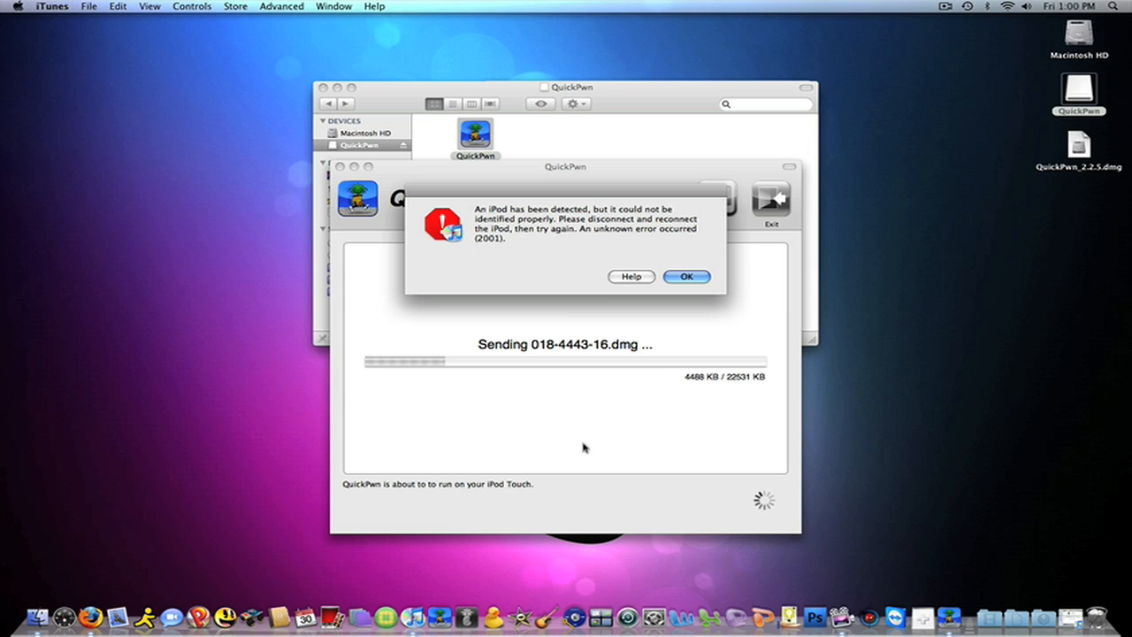
Dismiss the iTunes error 2001 alert and bring QuickPwn back to the front to resume the transfer
{"action": "left_click", "coordinate": [686, 276]}
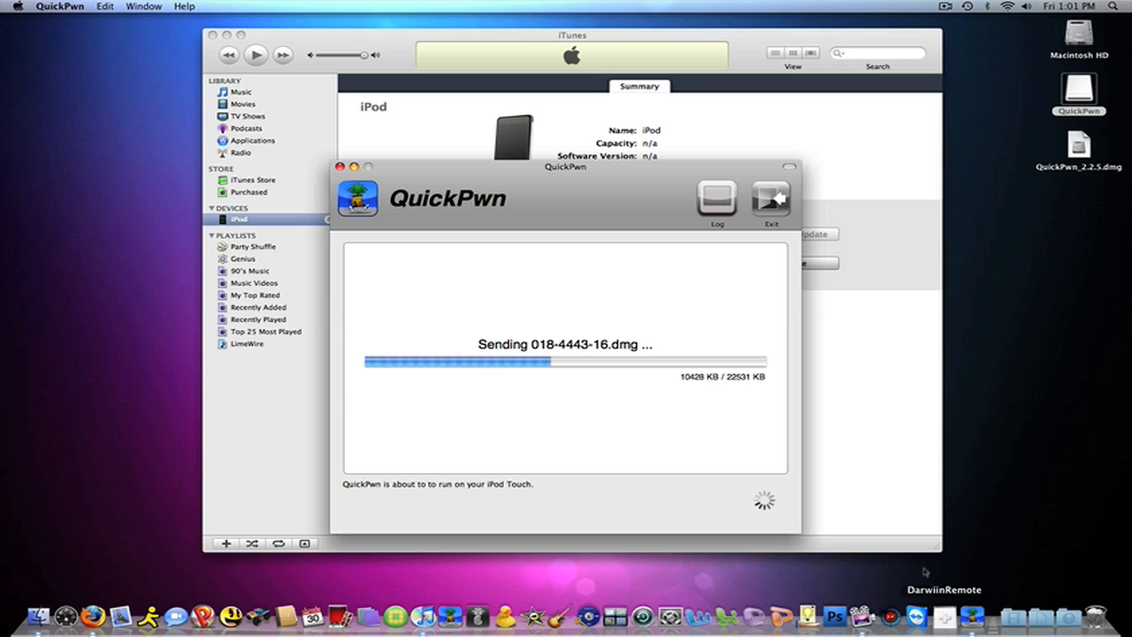
{"action": "left_click", "coordinate": [945, 7]}
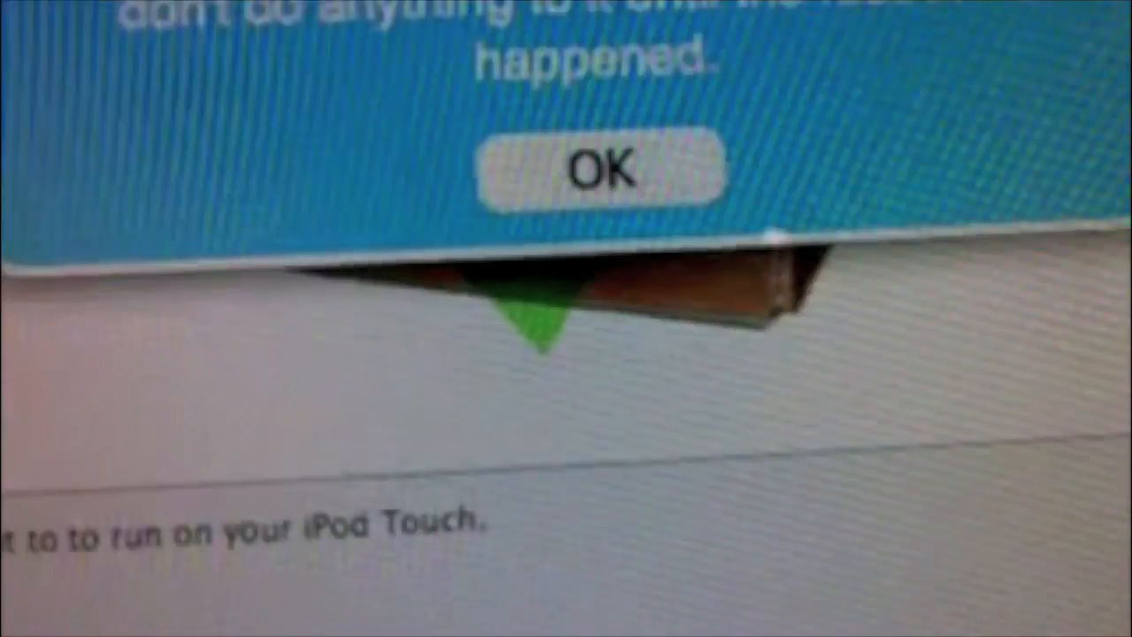
Acknowledge the do-not-touch notice so QuickPwn proceeds to its success message
{"action": "left_click", "coordinate": [601, 168]}
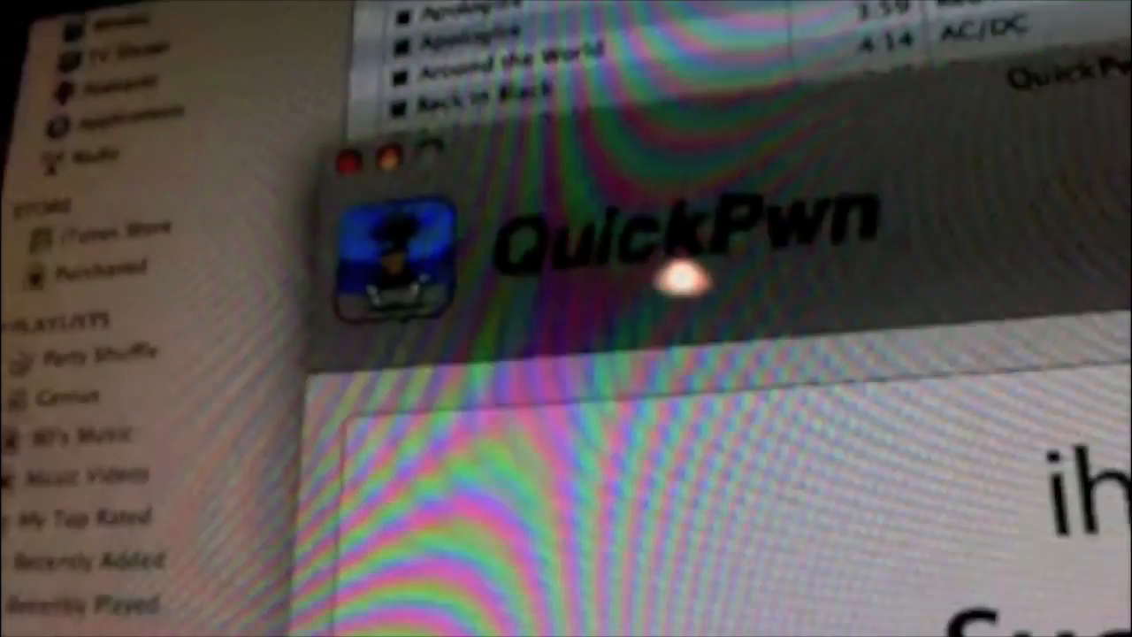